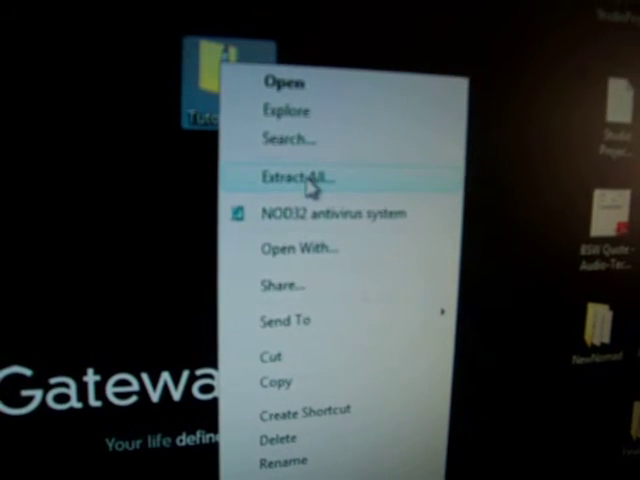
- Begin Extract All on the Tutorials zip and browse for a destination folder
click(295, 176)
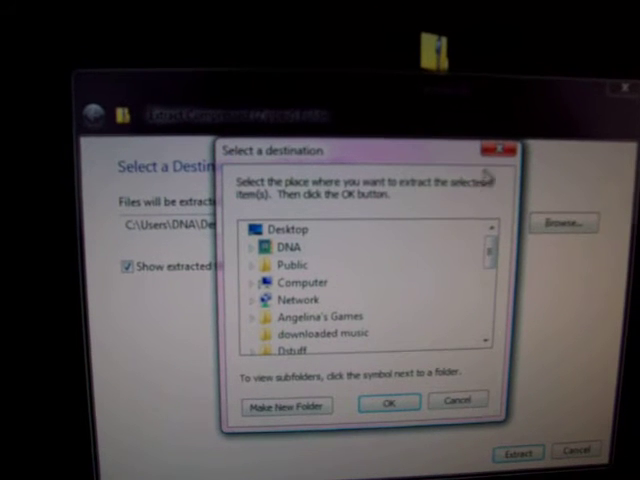
- Extract the Tutorials zip to the default desktop location, creating Tutorials1
click(388, 402)
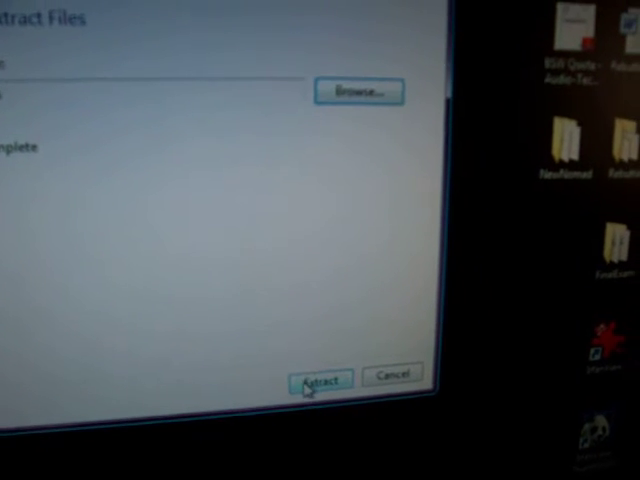
click(318, 378)
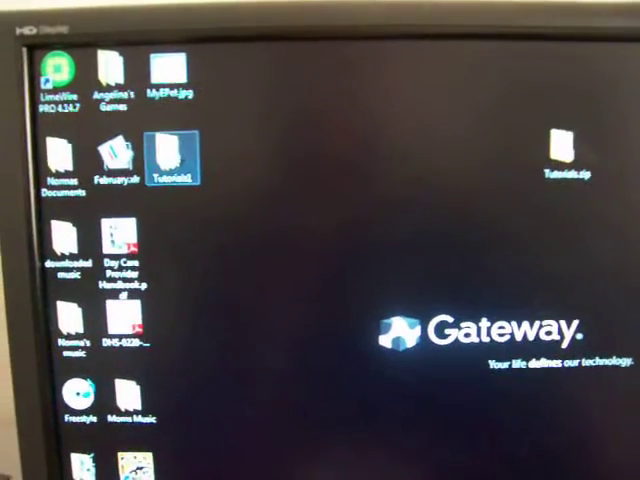
- Navigate Tutorials1 > Tutorials > Pitched Vocals Tutorials to view its files
double_click(173, 155)
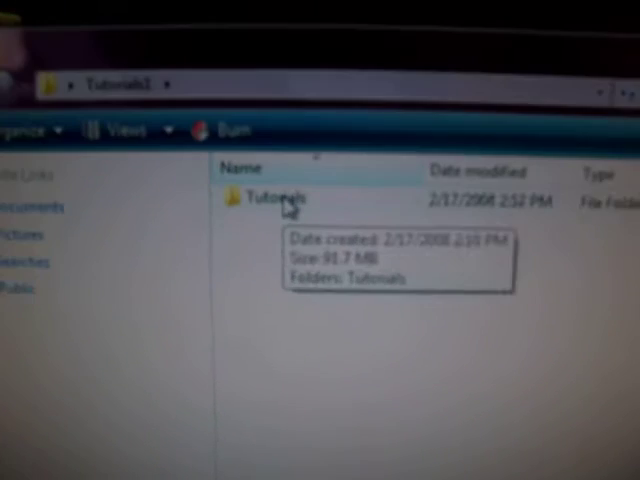
double_click(273, 196)
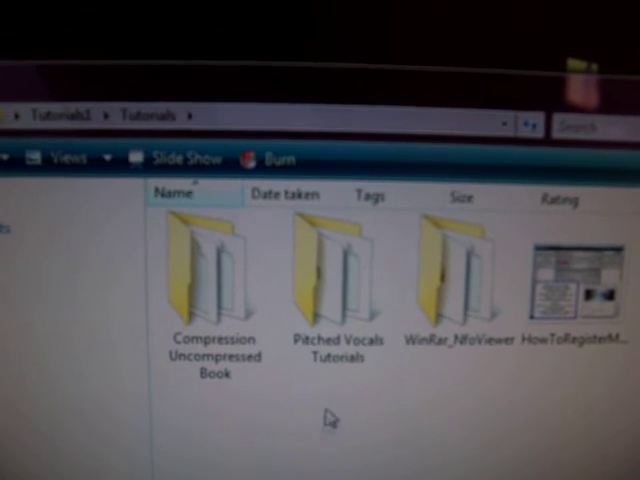
double_click(335, 270)
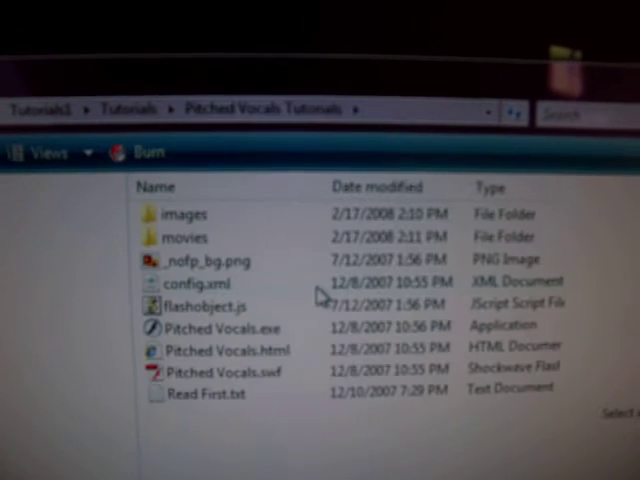